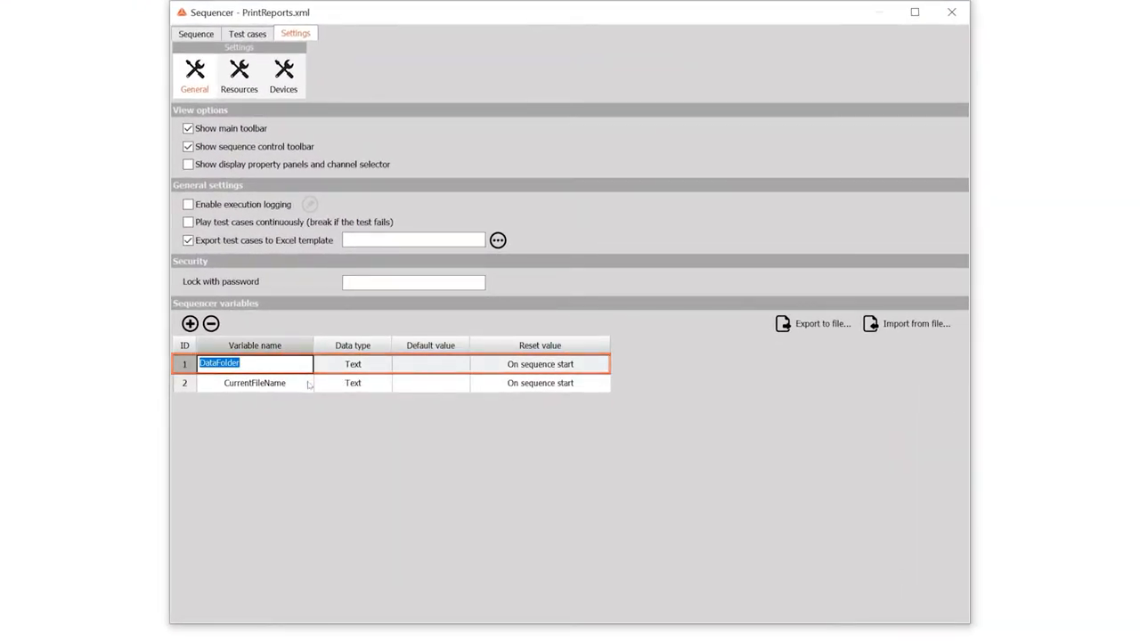
- Review the CurrentFileName variable, the DataFolder path C:\Dewesoft\Data\Print and the Search file Find first settings
{"action": "left_click", "coordinate": [253, 383]}
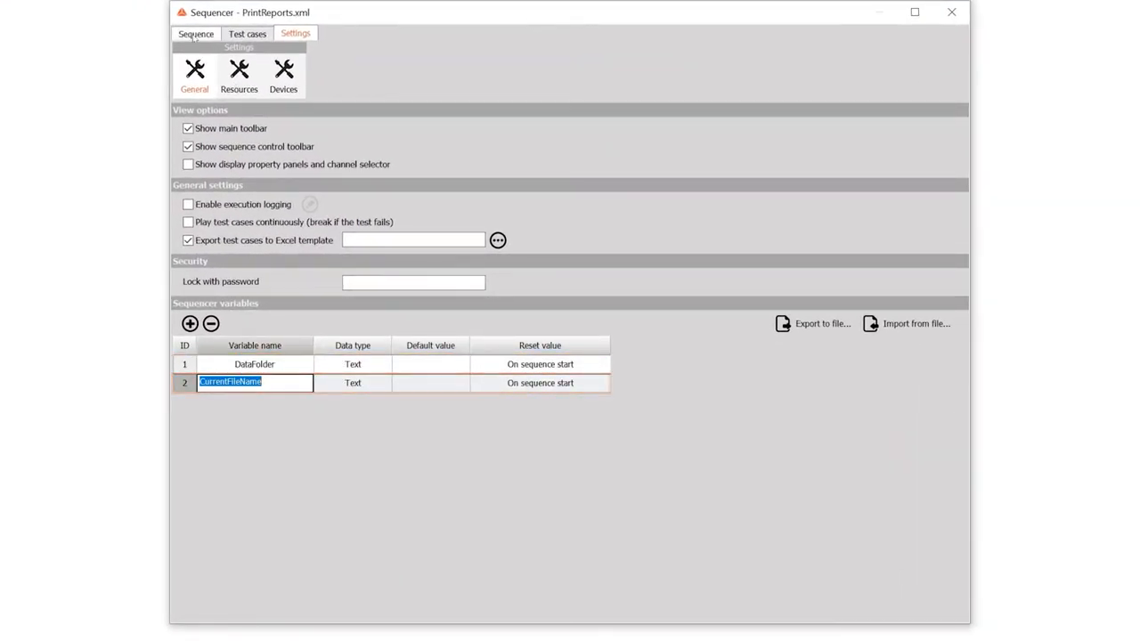
{"action": "left_click", "coordinate": [196, 34]}
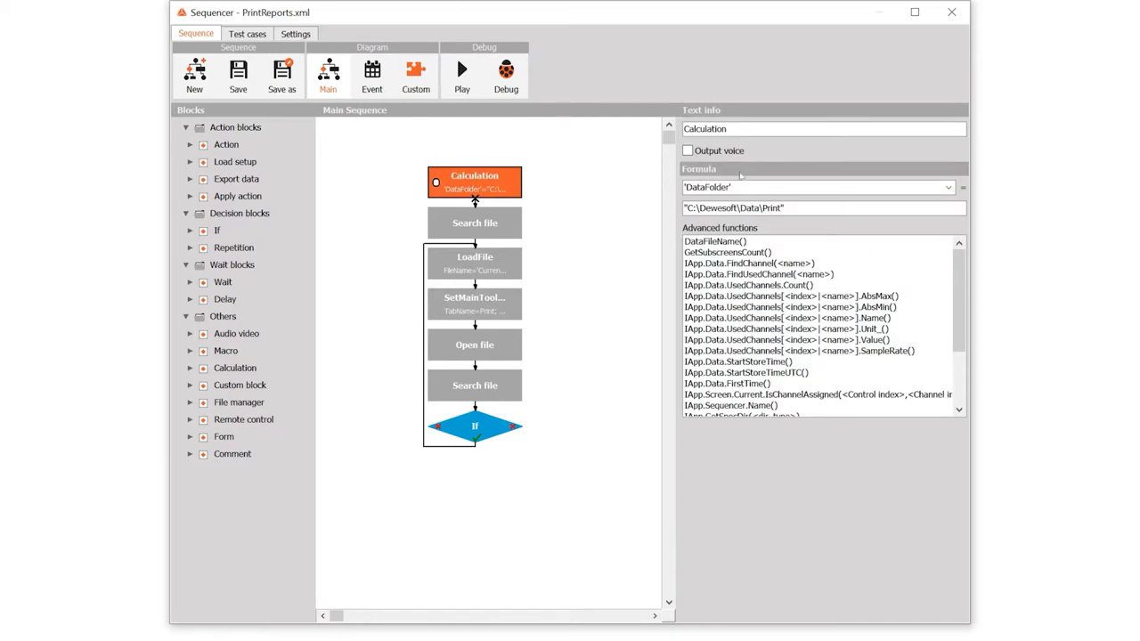
{"action": "left_click", "coordinate": [819, 207]}
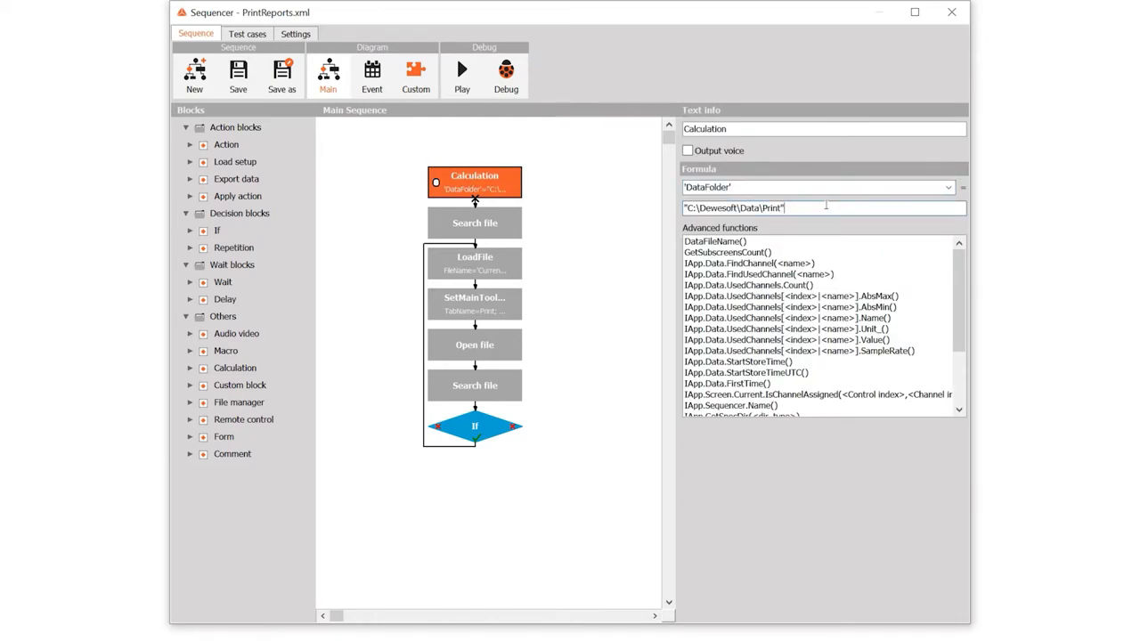
{"action": "left_click", "coordinate": [473, 223]}
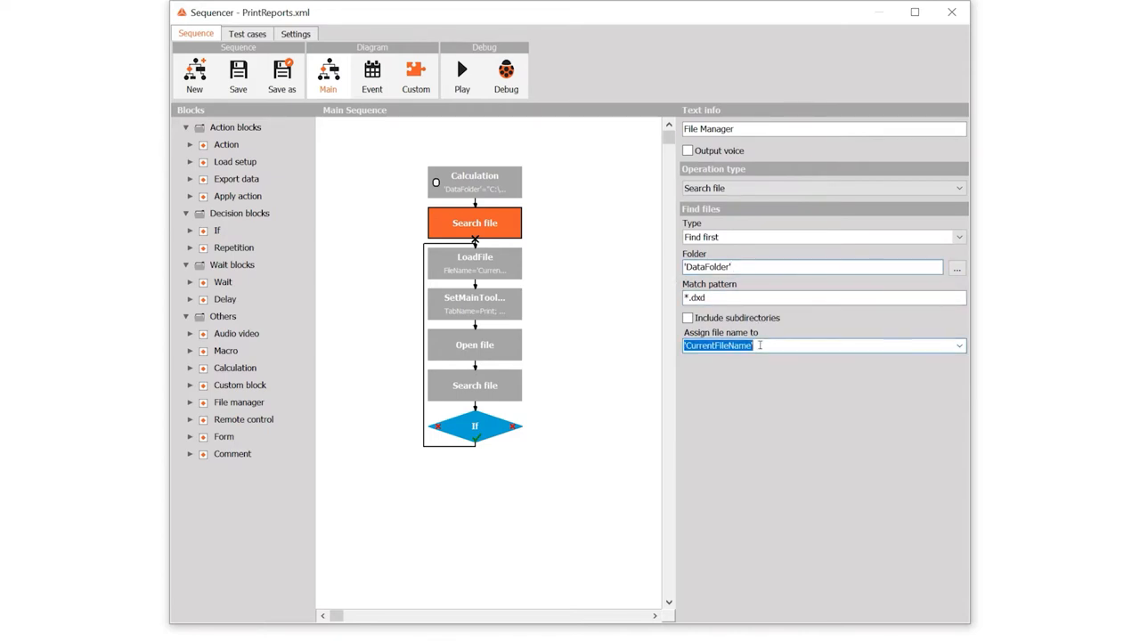
- Review LoadFile's CurrentFileName parameter, SetMainToolbar's Print tab and Open file's Print.ahk script path
{"action": "left_click", "coordinate": [474, 264]}
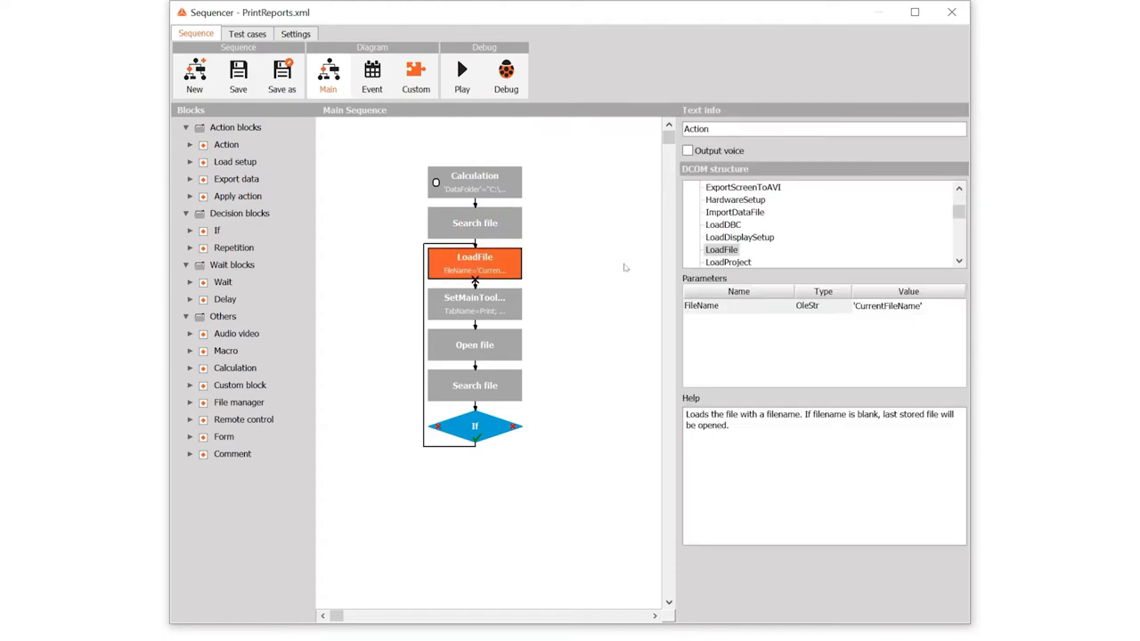
{"action": "left_click", "coordinate": [474, 302]}
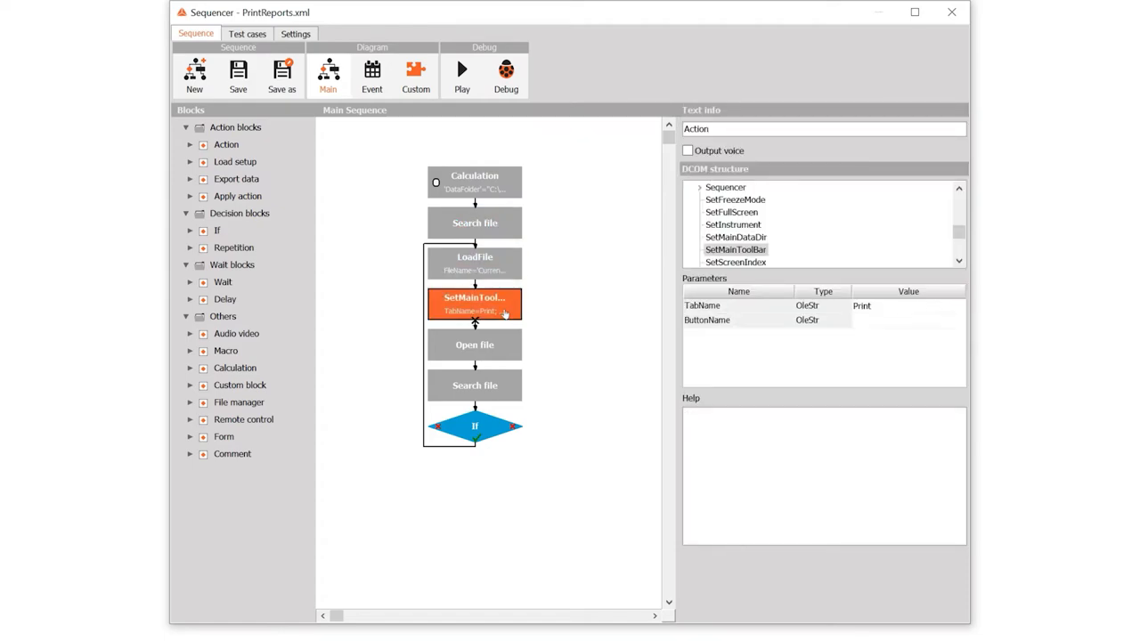
{"action": "left_click", "coordinate": [474, 346]}
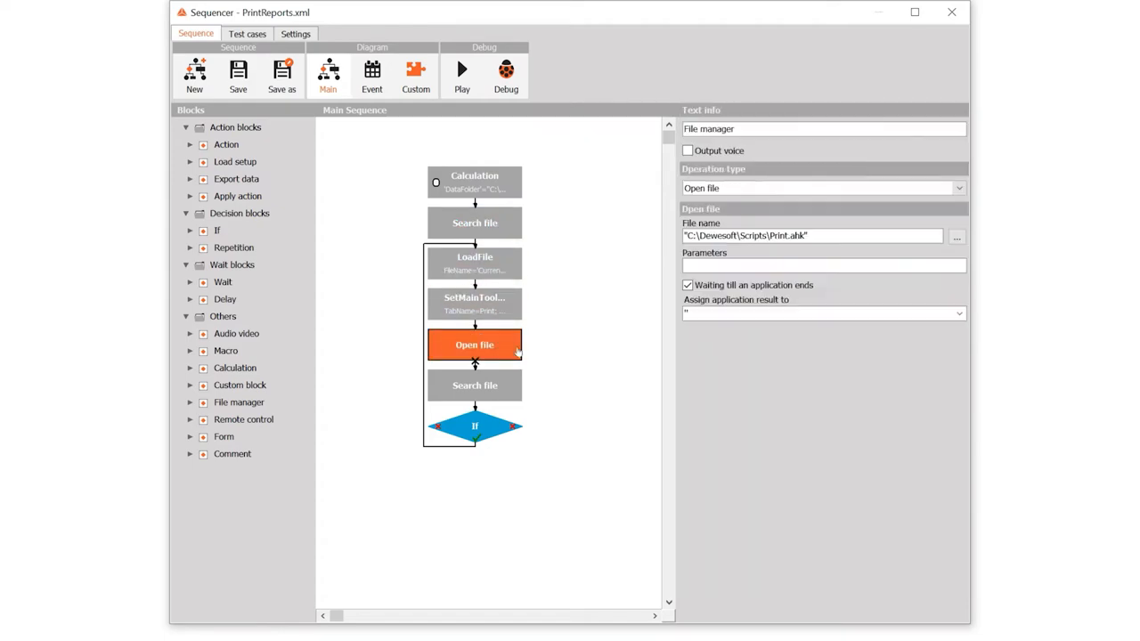
{"action": "left_click", "coordinate": [811, 235]}
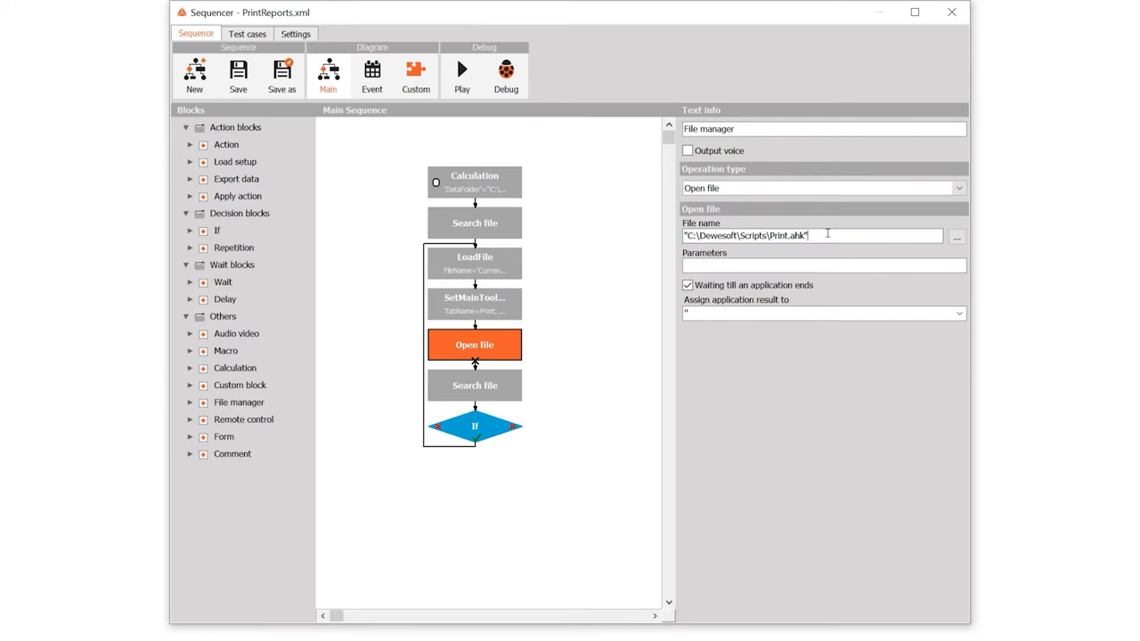
- Review the second Search file block and the If block's condition on CurrentFileName
{"action": "left_click", "coordinate": [474, 385]}
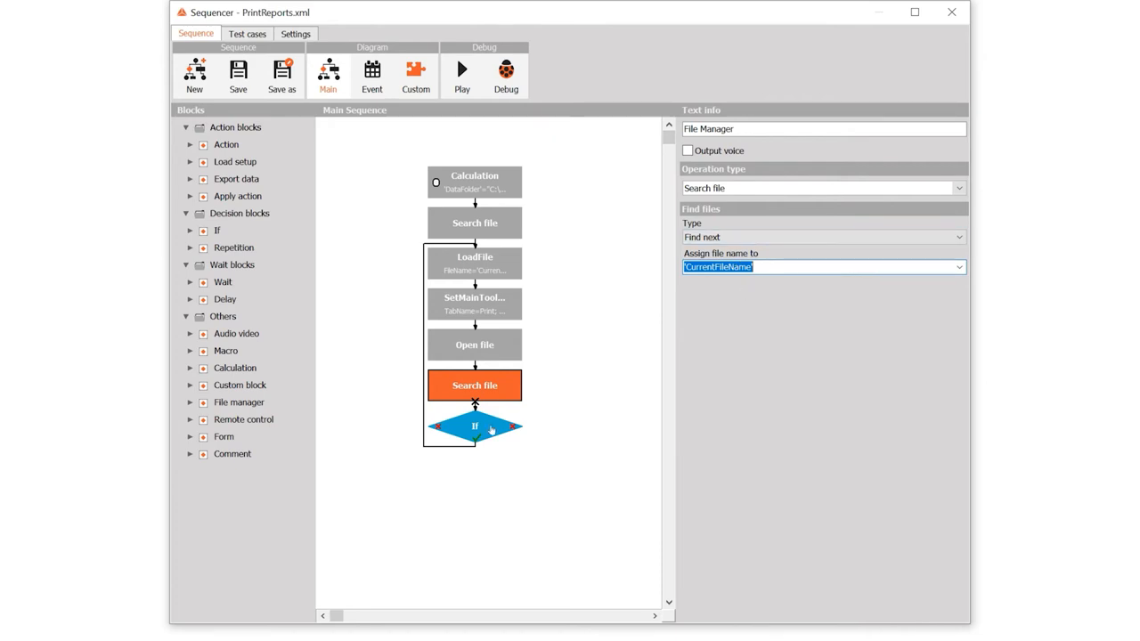
{"action": "left_click", "coordinate": [474, 426]}
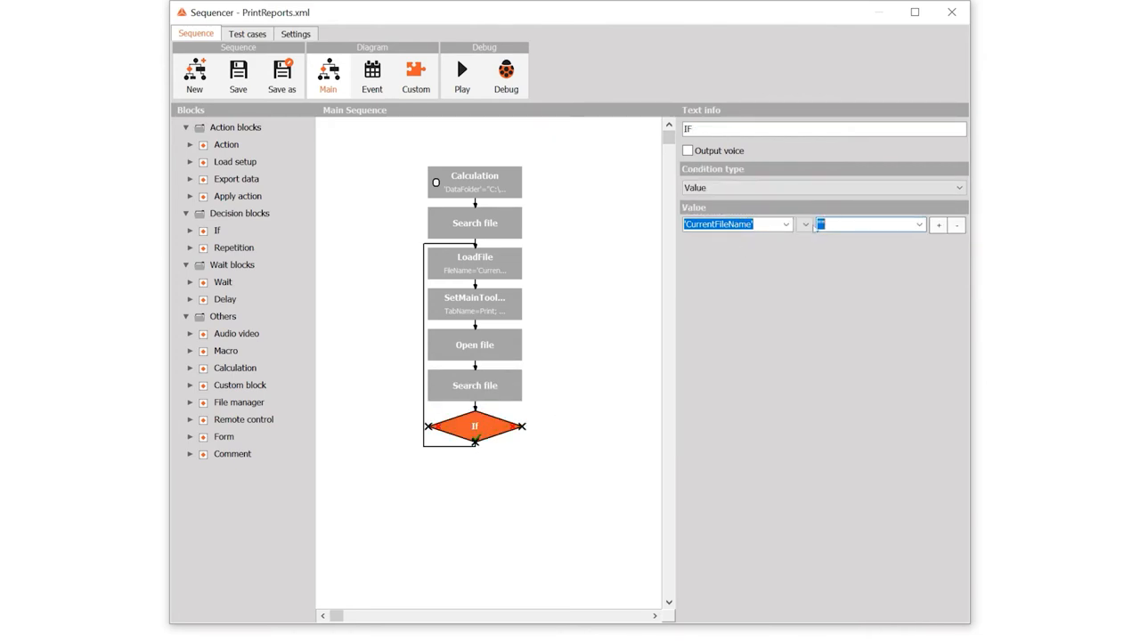